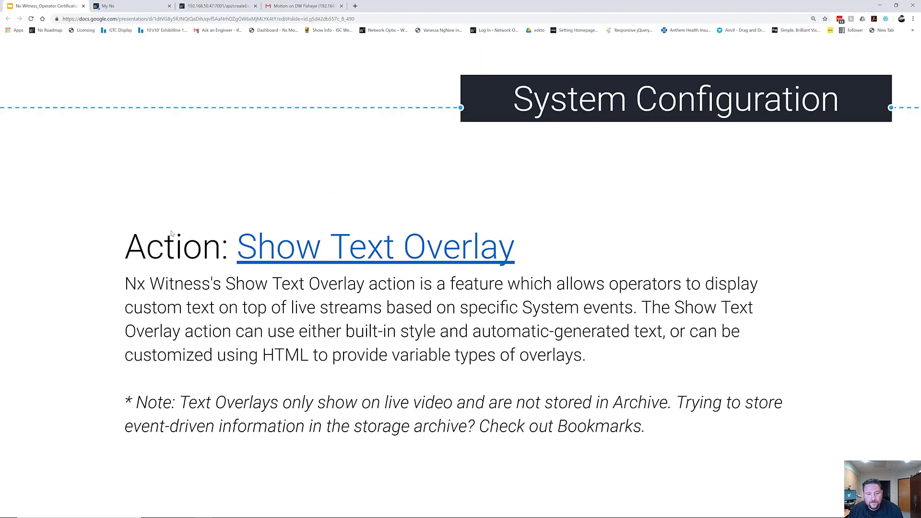
- Exit the full-screen Show Text Overlay slideshow in Google Slides
{"action": "key", "text": "escape"}
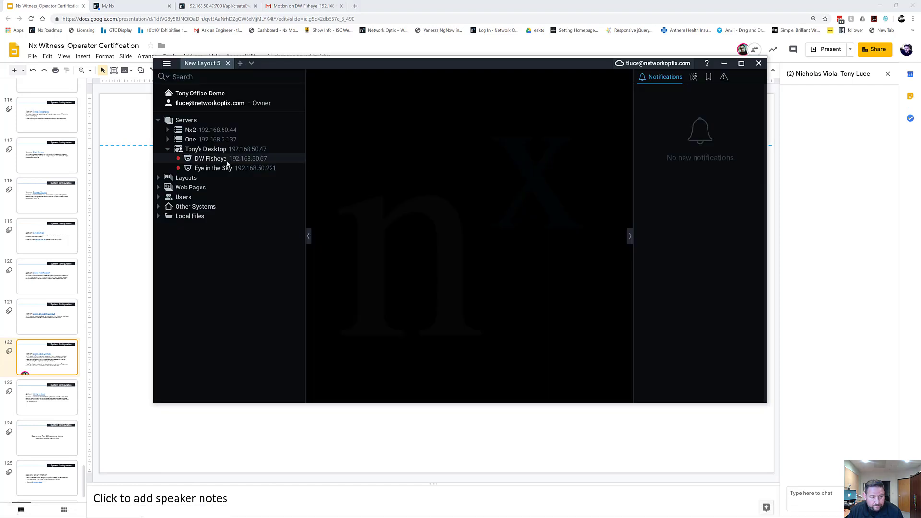
- Switch the DW Fisheye Motion on Camera rule's action from Alarm Layout to Show text overlay
{"action": "double_click", "coordinate": [210, 159]}
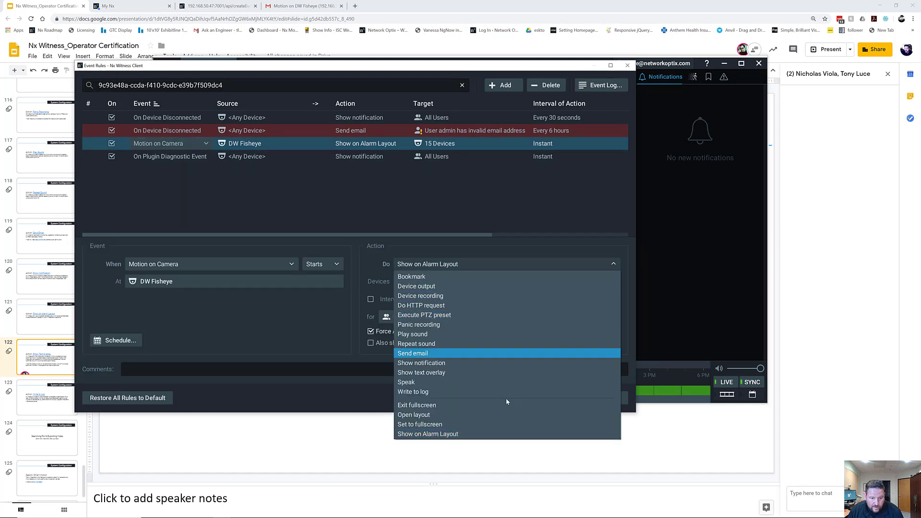
{"action": "mouse_move", "coordinate": [484, 405]}
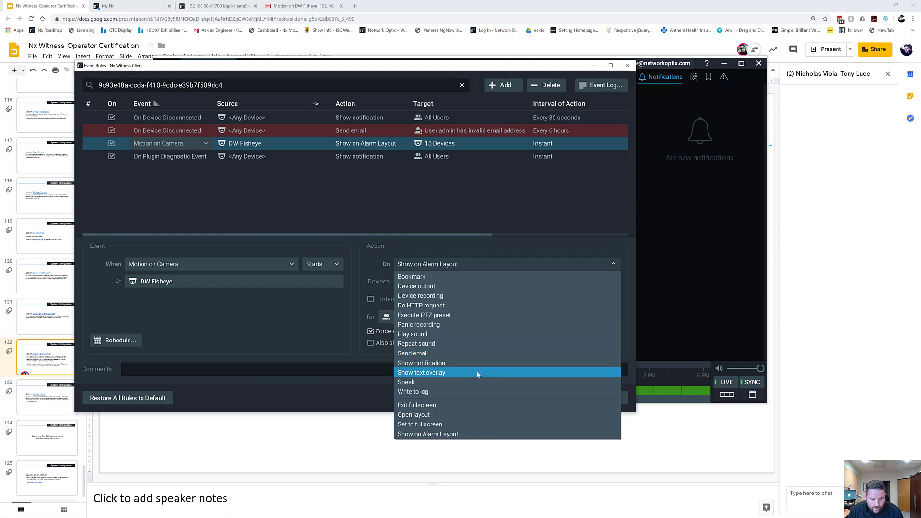
{"action": "left_click", "coordinate": [421, 371]}
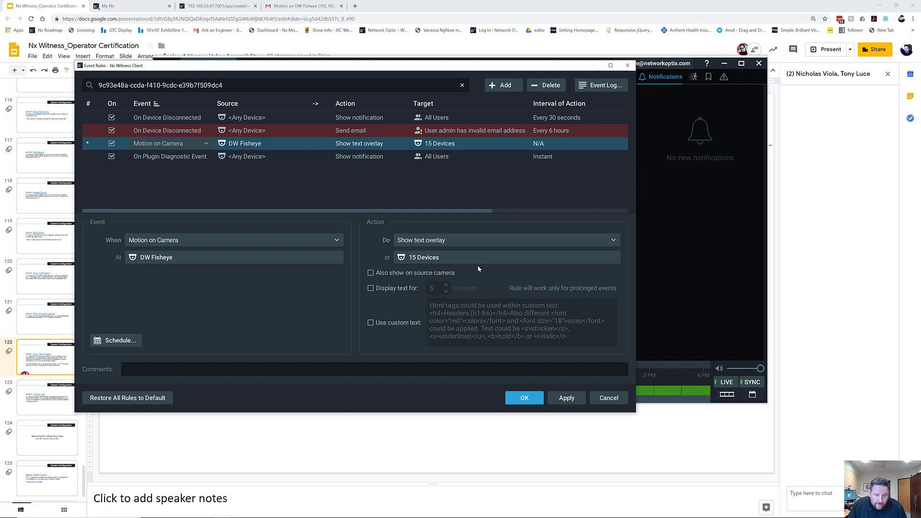
{"action": "mouse_move", "coordinate": [485, 324]}
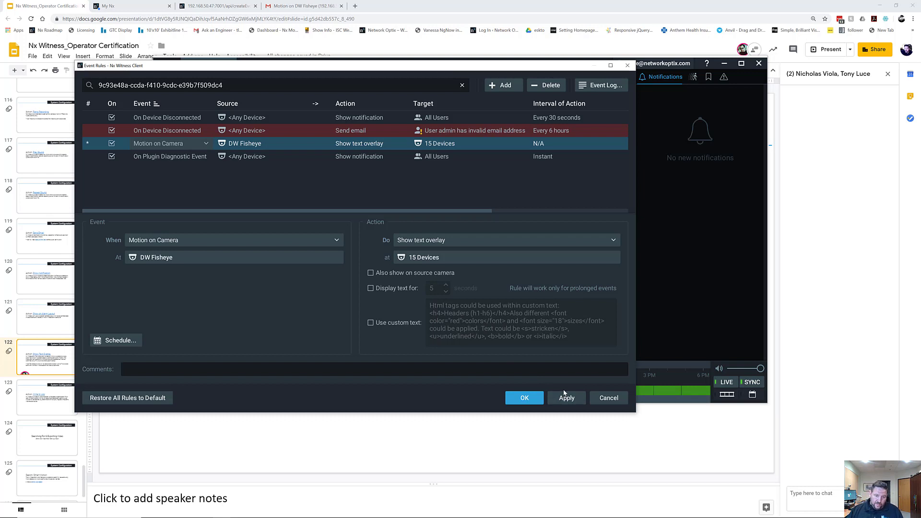
- Apply the overlay action and restrict its target to the DW Fisheye camera only
{"action": "left_click", "coordinate": [424, 257]}
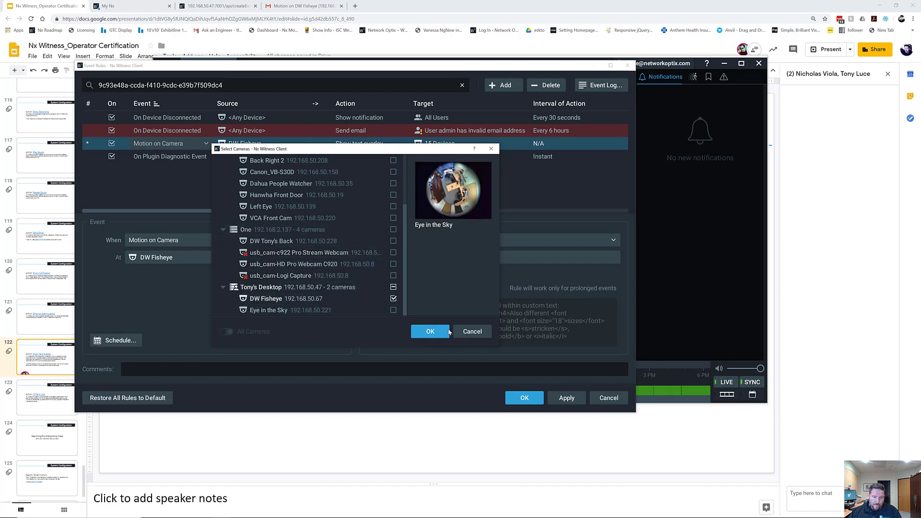
{"action": "left_click", "coordinate": [429, 332]}
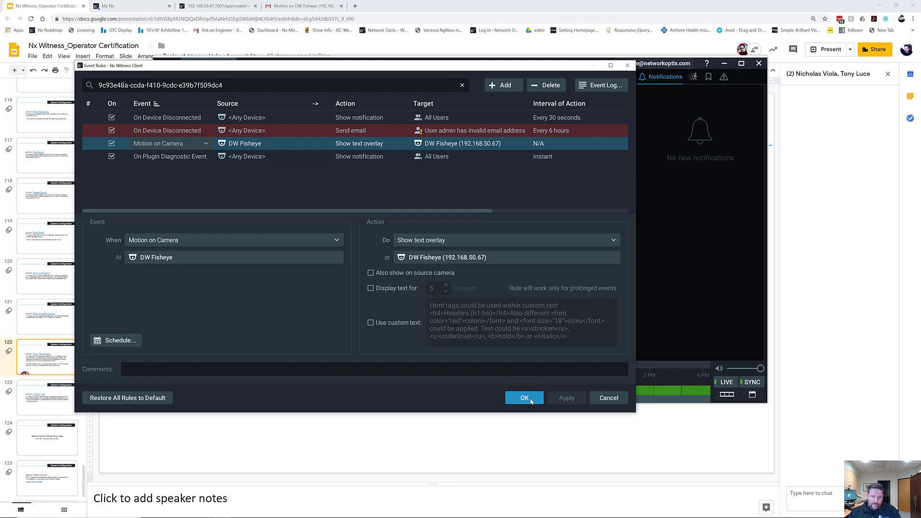
{"action": "left_click", "coordinate": [524, 398]}
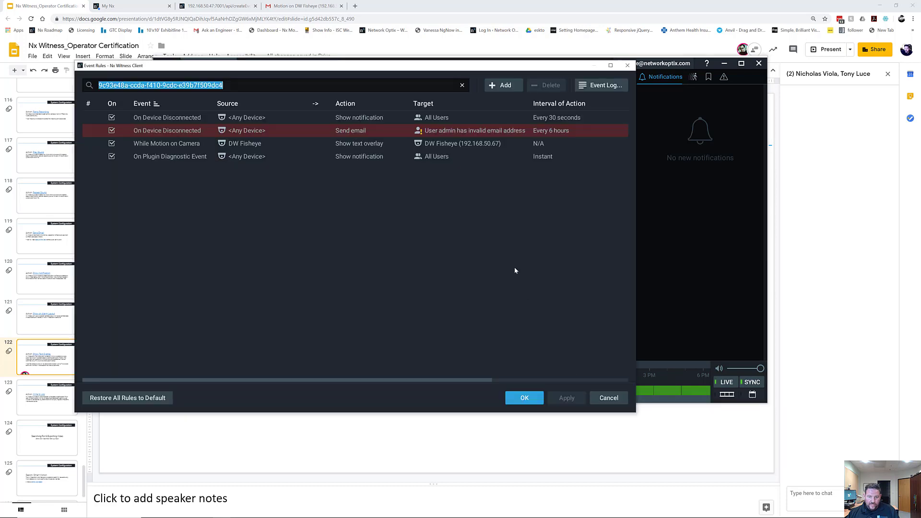
- Enable custom text and enter '<h1>YO!</h1>' plus 'Nick is stealing the kettlebell, again.'
{"action": "left_click", "coordinate": [167, 144]}
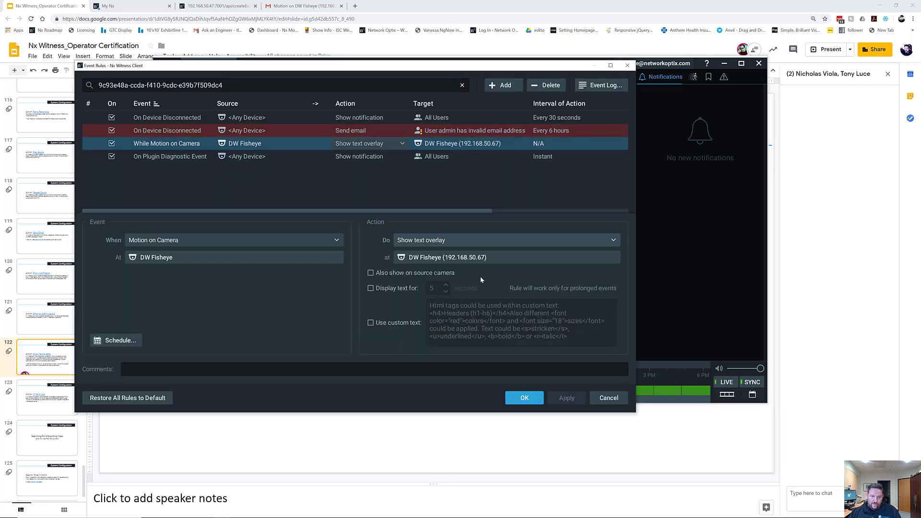
{"action": "left_click", "coordinate": [371, 322]}
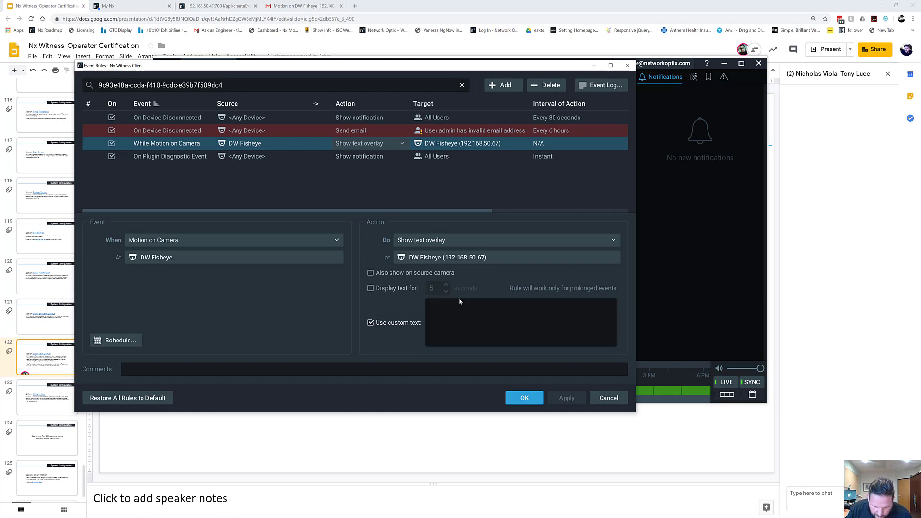
{"action": "left_click", "coordinate": [518, 305]}
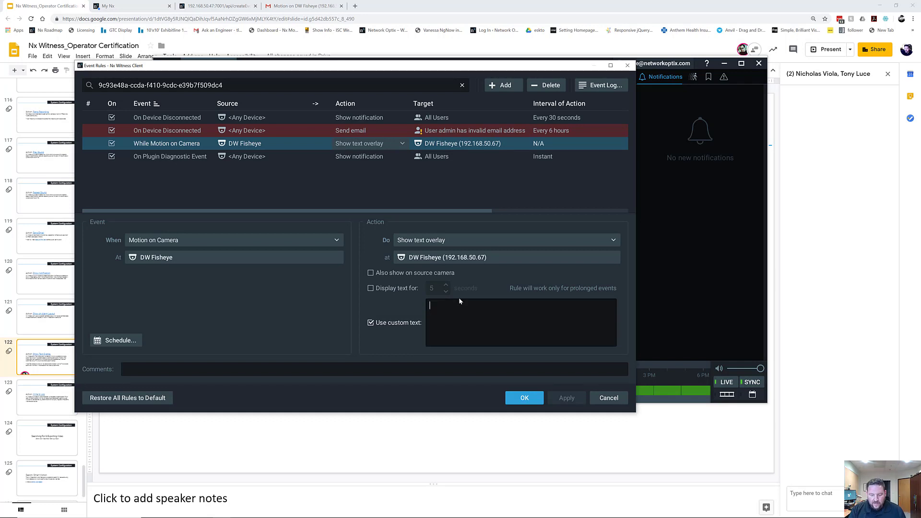
{"action": "type", "text": "<h1>"}
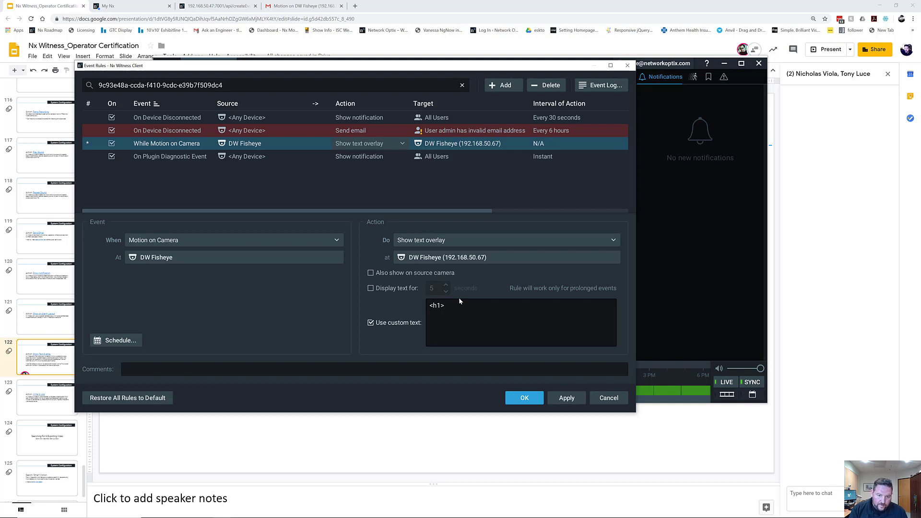
{"action": "type", "text": "YO!</"}
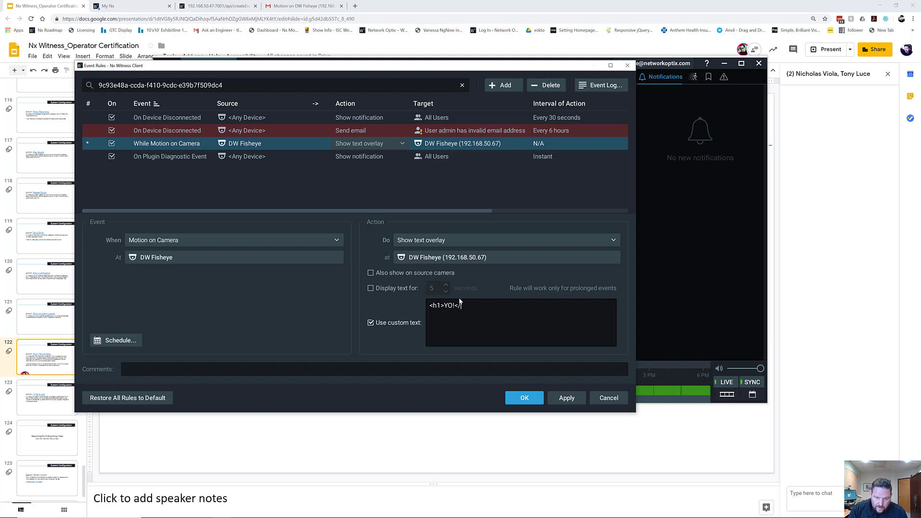
{"action": "type", "text": "h1>"}
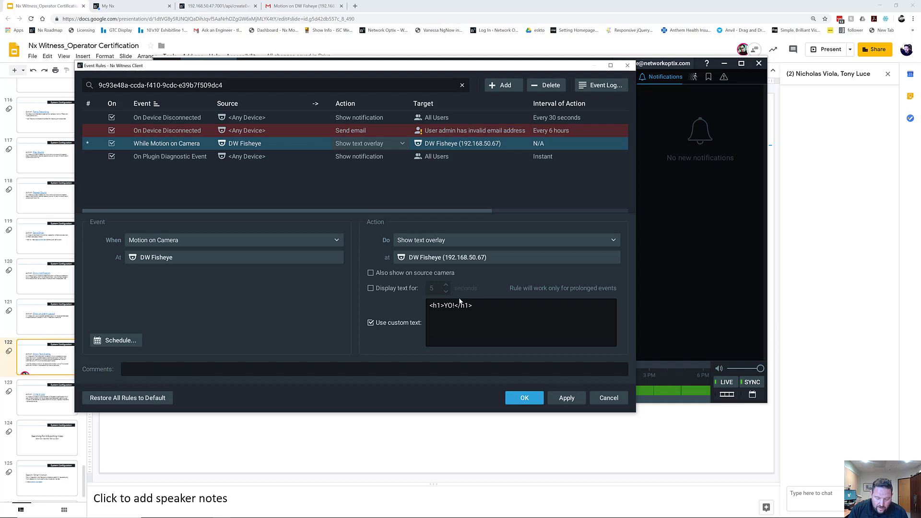
{"action": "type", "text": "N"}
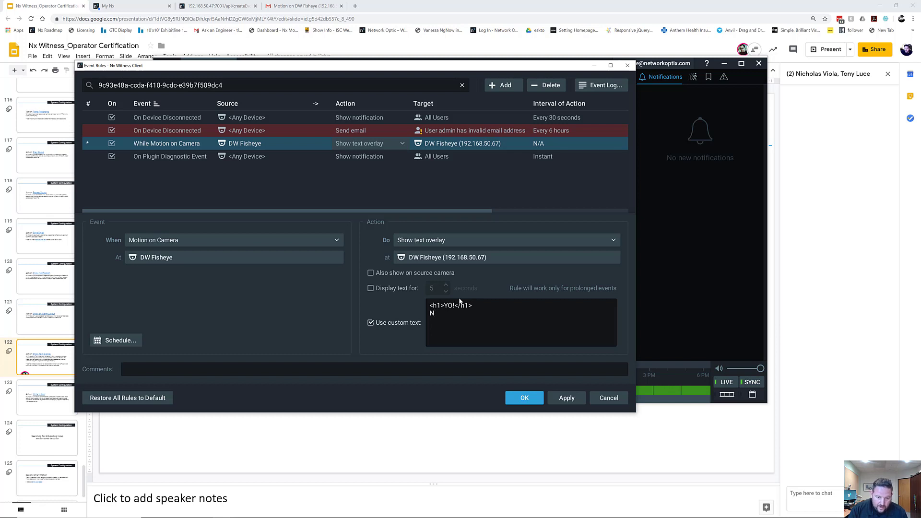
{"action": "type", "text": "ick is stealing the k"}
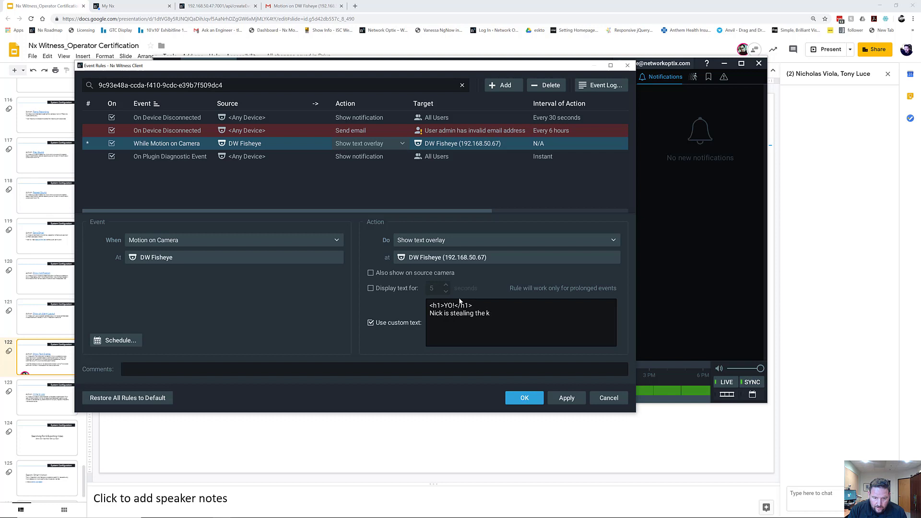
{"action": "type", "text": "ettlebell, again."}
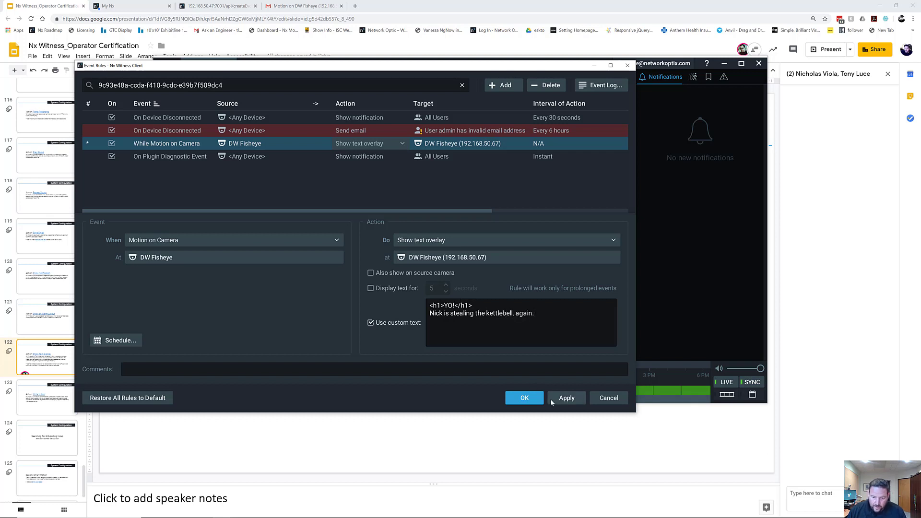
- Save the DW Fisheye overlay rule and close Event Rules to view the live feed
{"action": "left_click", "coordinate": [524, 398]}
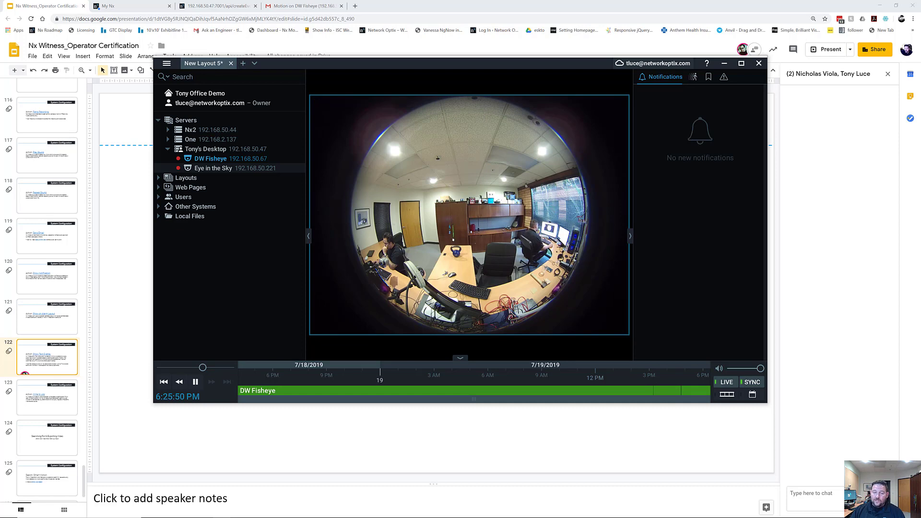
{"action": "mouse_move", "coordinate": [634, 265]}
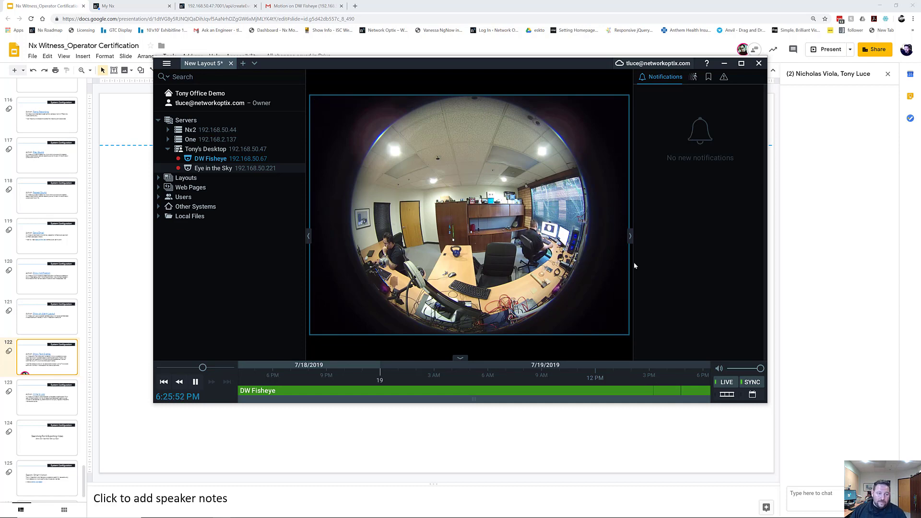